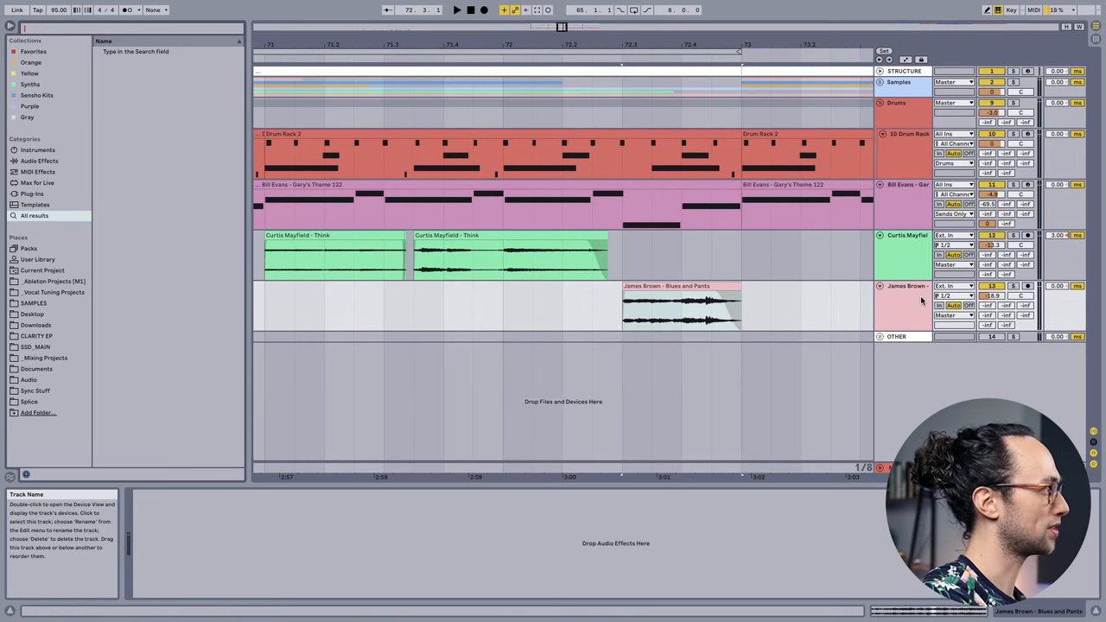
Step: Load Filter Delay onto the James Brown vocal track after EQ Eight via a 'delay' browser search
{"action": "type", "text": "delay"}
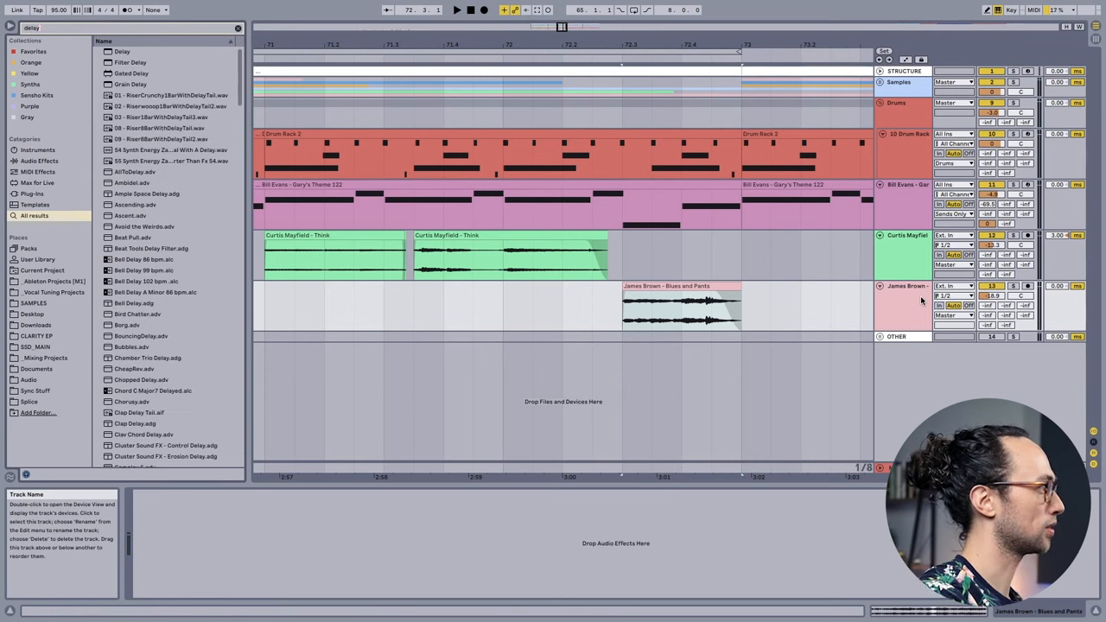
{"action": "double_click", "coordinate": [130, 62]}
{"action": "type", "text": "eq"}
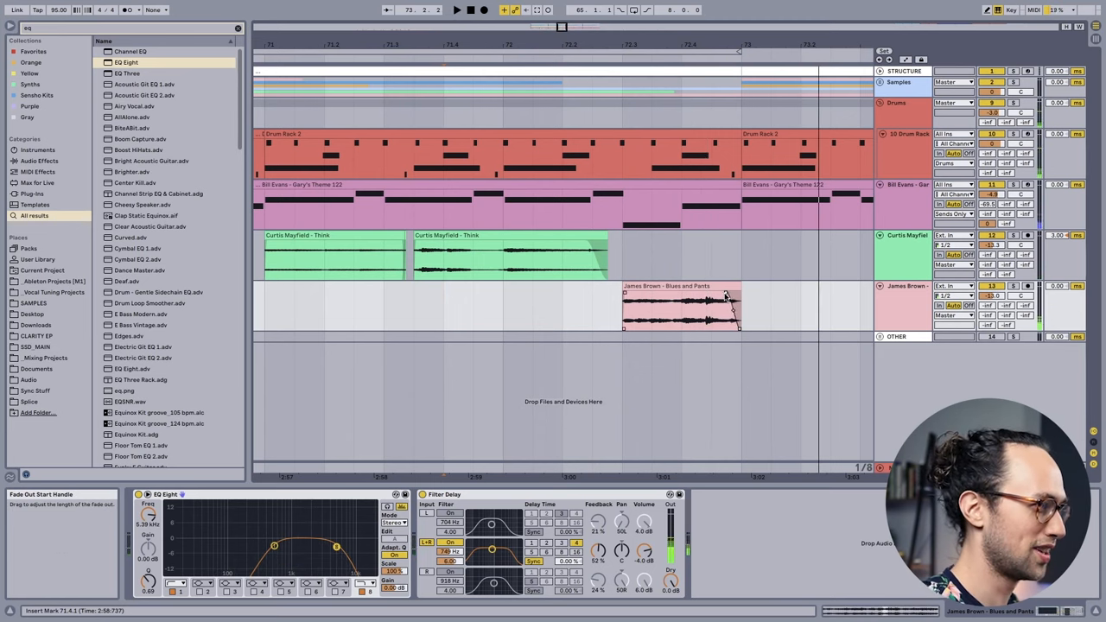
Step: Jump the arrangement to the later section with the chopped Curtis Mayfield and James Brown clips
{"action": "left_click", "coordinate": [681, 307]}
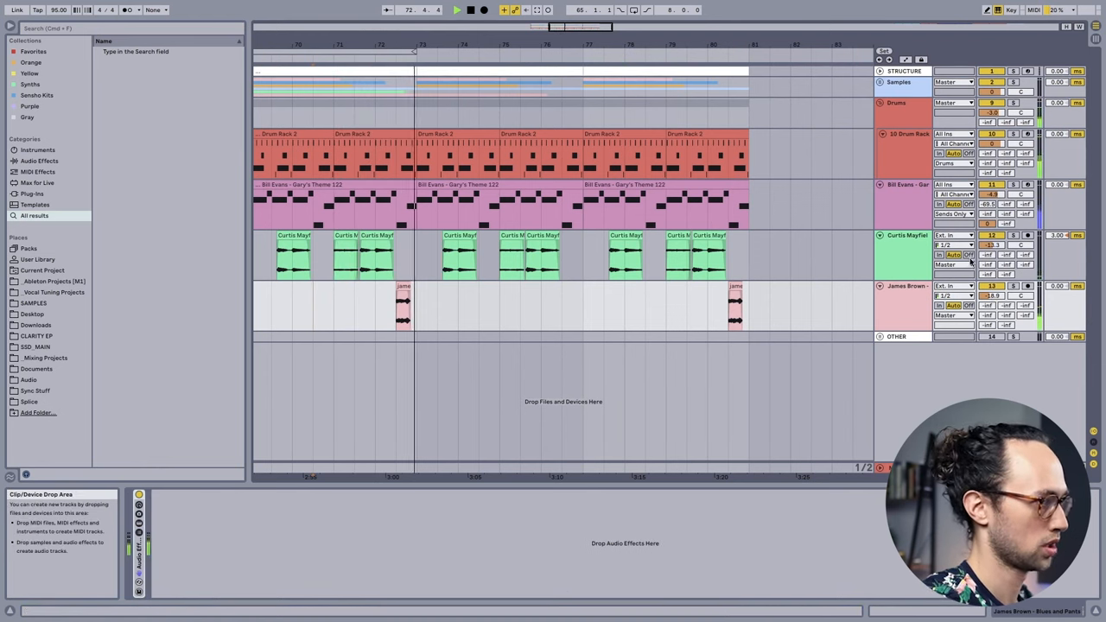
{"action": "left_click_drag", "start_coordinate": [992, 296], "coordinate": [992, 297]}
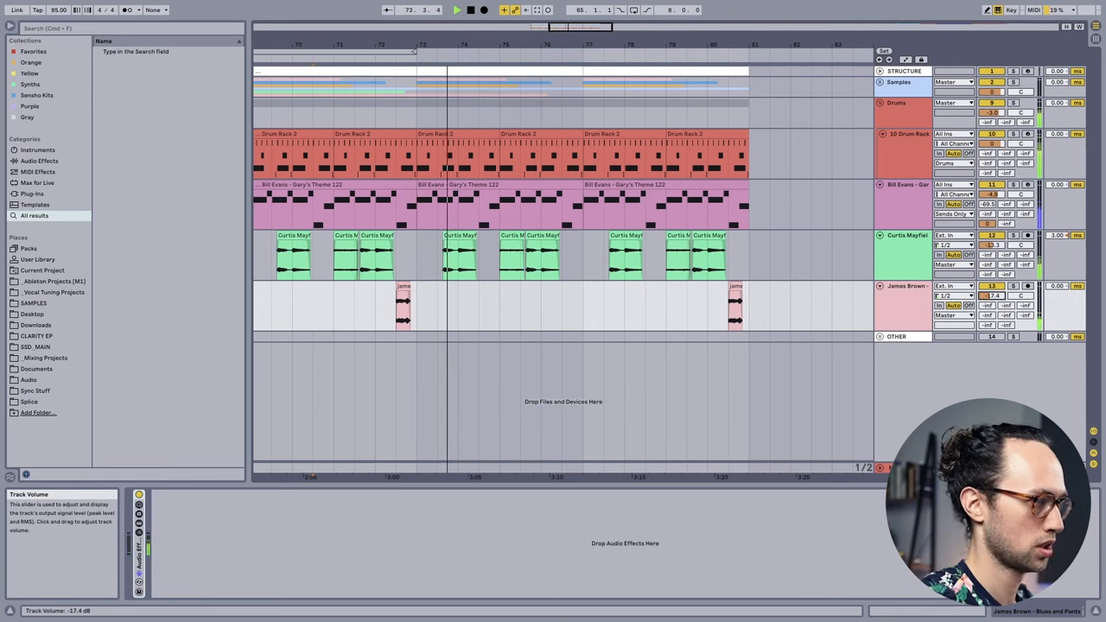